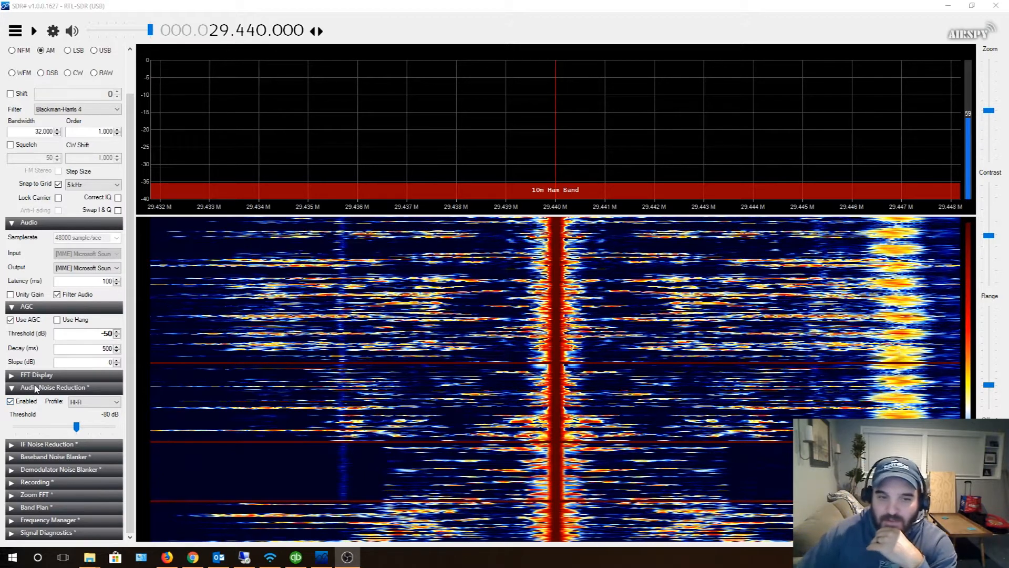
mouse_move(225, 258)
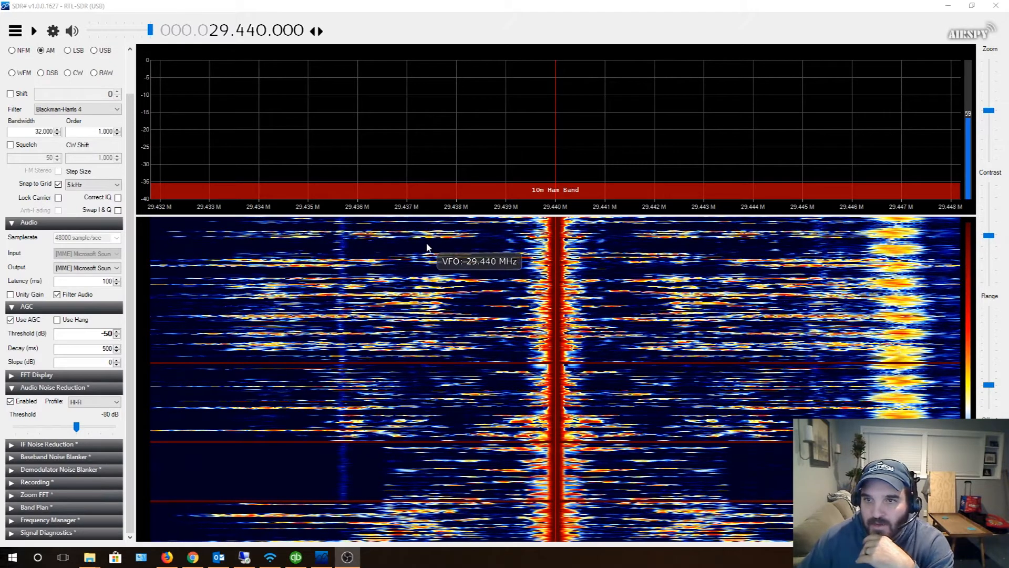
mouse_move(423, 249)
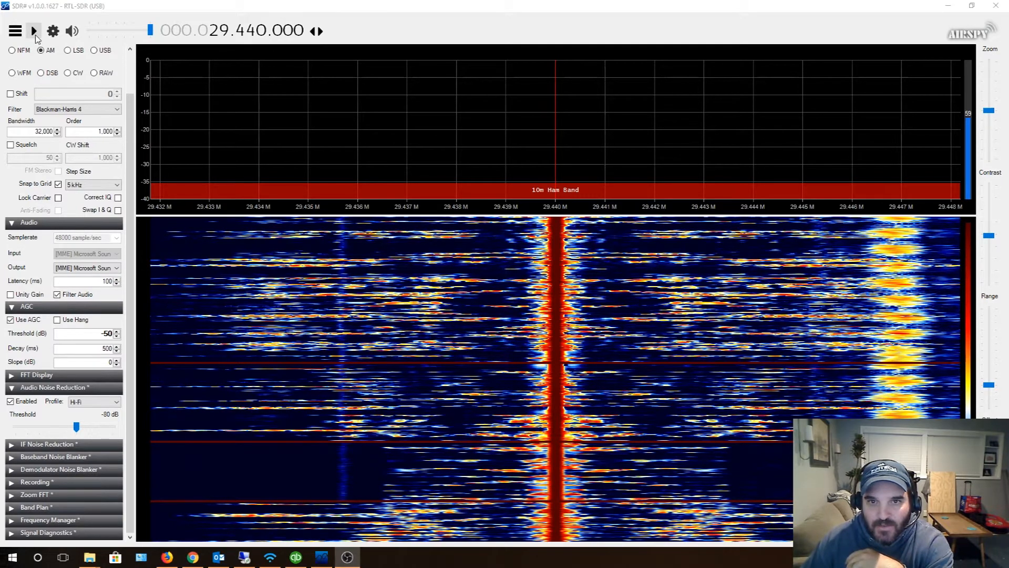
Start the RTL-SDR, watch the 29.440 MHz AM carrier on spectrum and waterfall, then stop reception
click(34, 30)
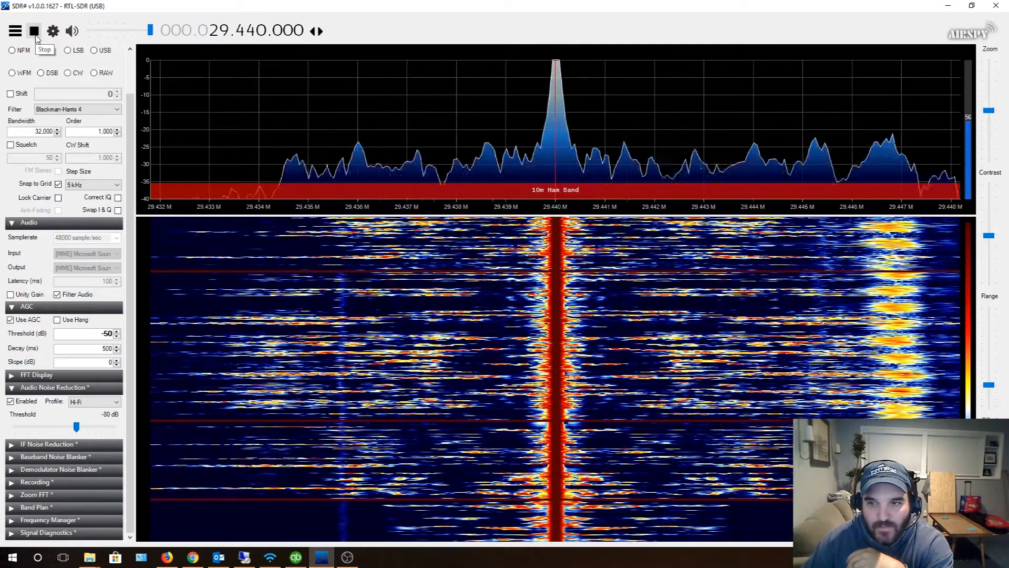
click(41, 50)
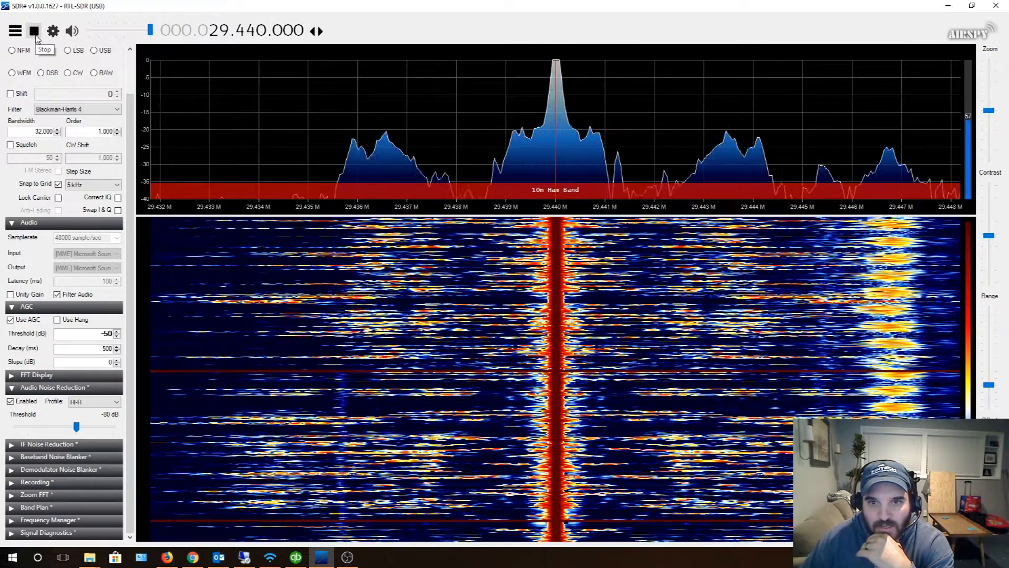
click(41, 50)
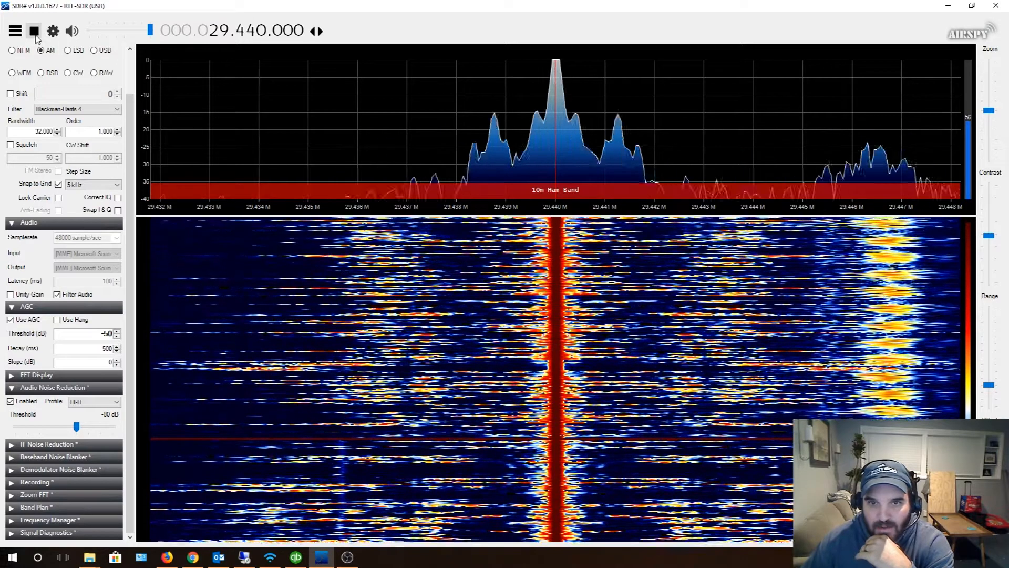
click(33, 31)
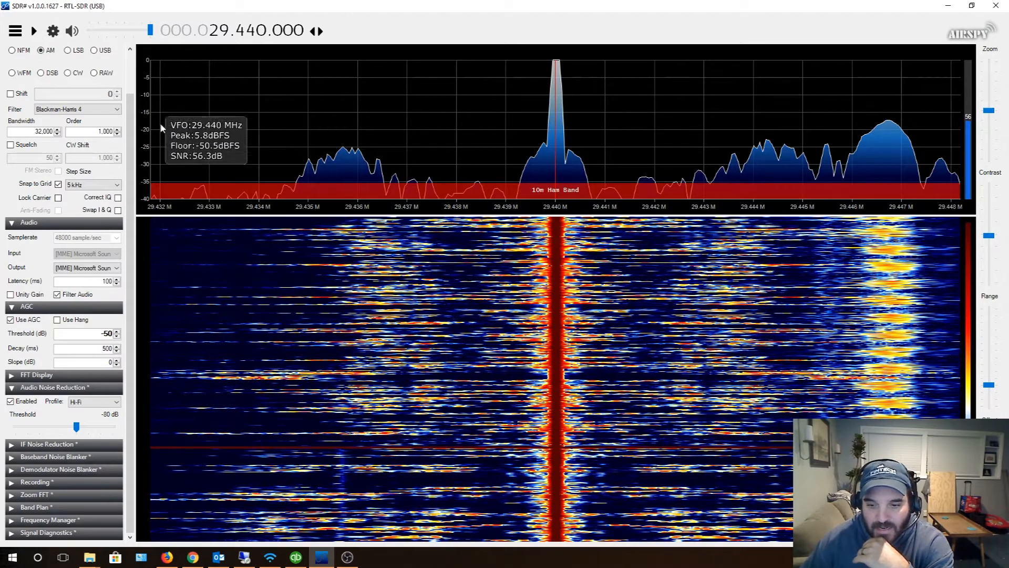
mouse_move(294, 223)
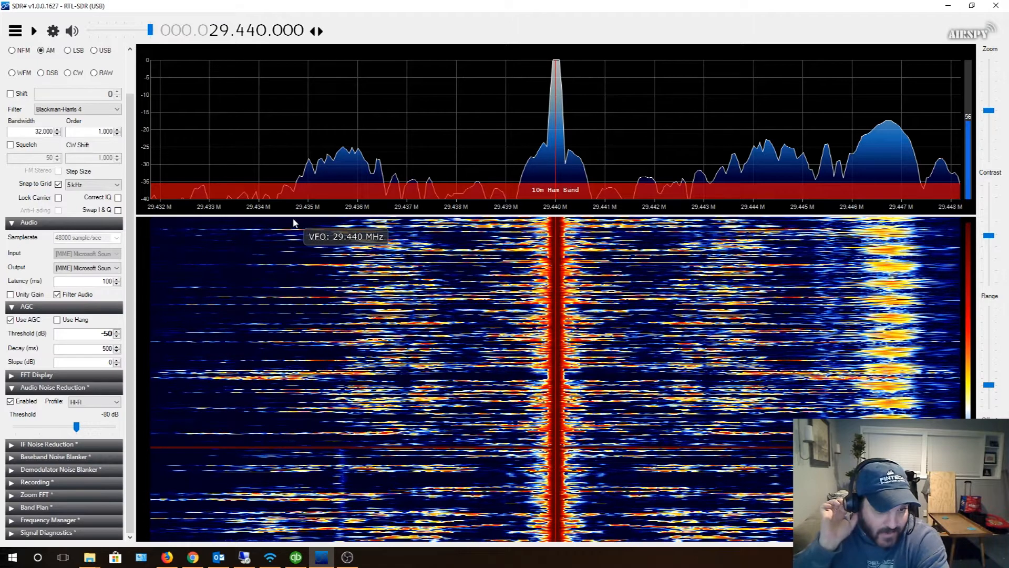